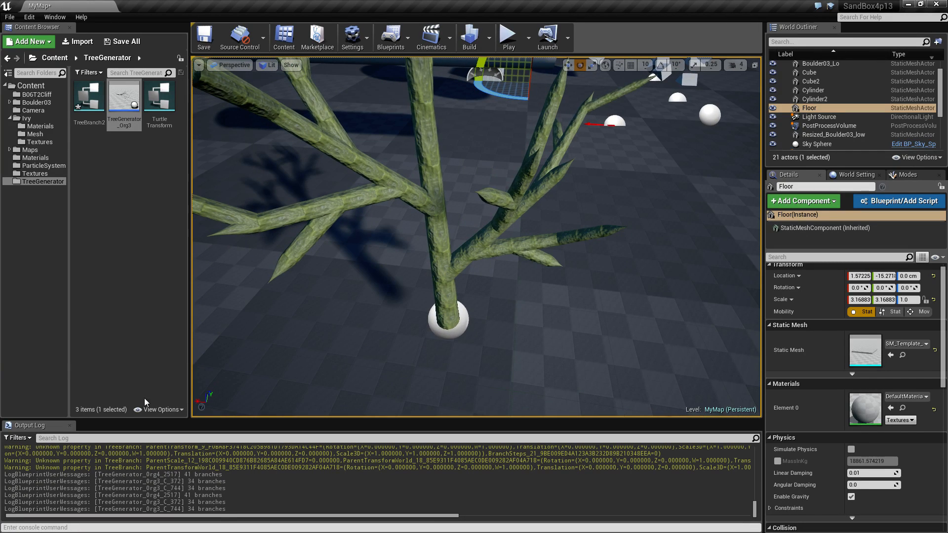
{"action": "mouse_move", "coordinate": [441, 301]}
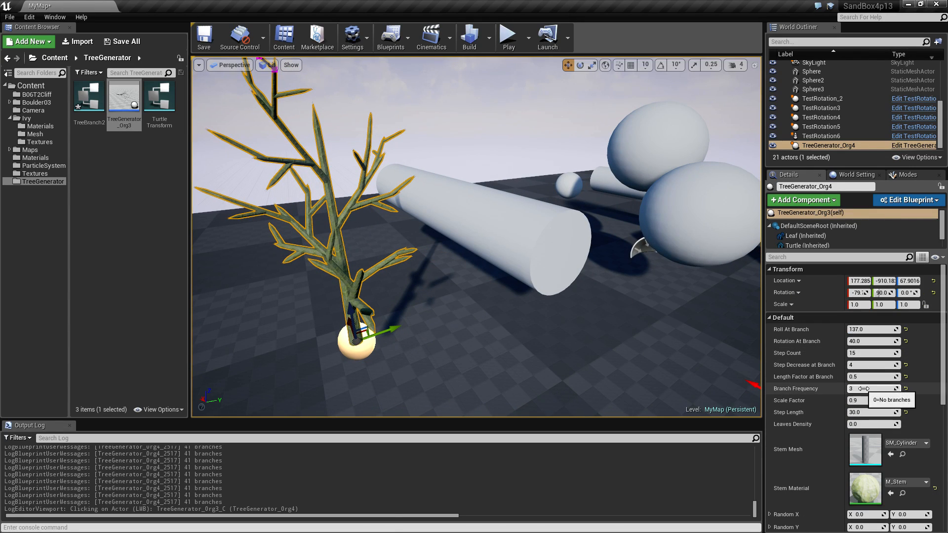
Set Branch Frequency high and Step Count to 40, then move the generator under the spheres.
{"action": "left_click", "coordinate": [871, 388]}
{"action": "type", "text": "500"}
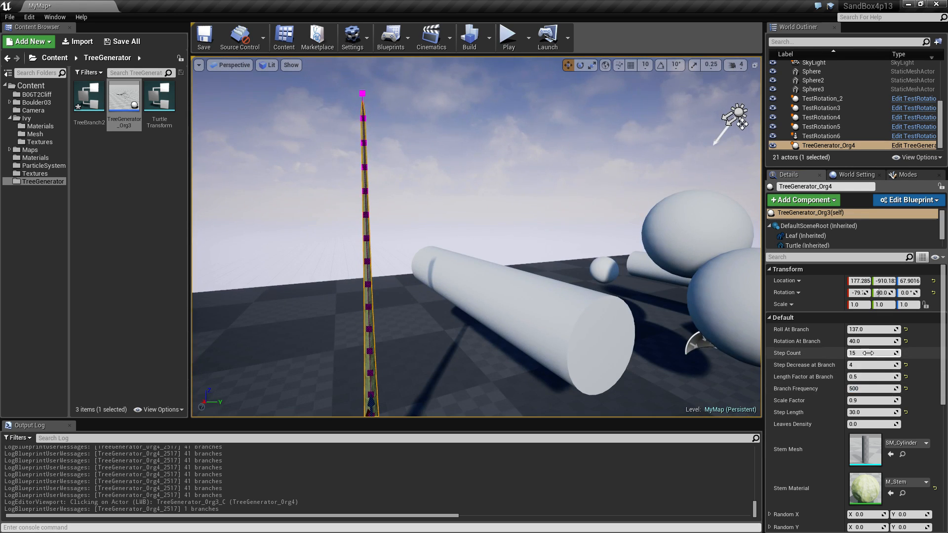
{"action": "type", "text": "40"}
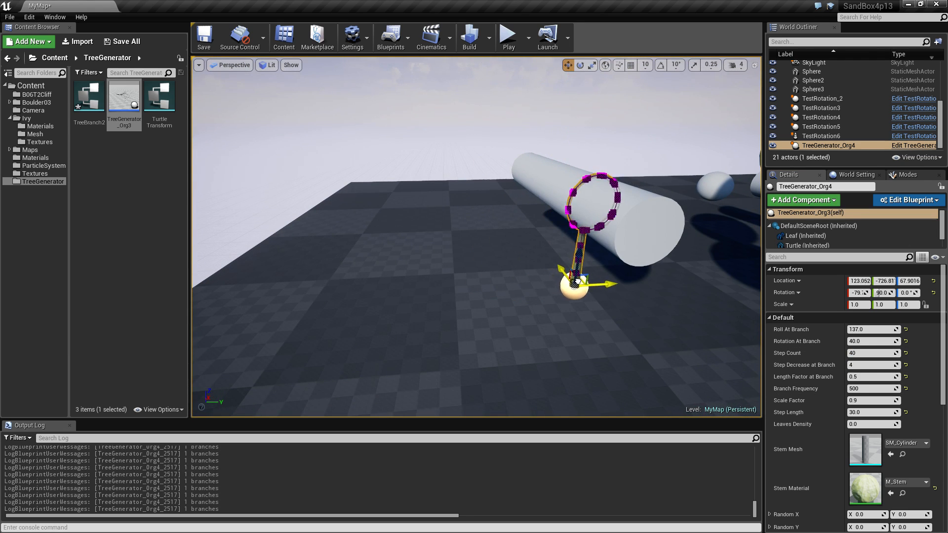
{"action": "left_click_drag", "start_coordinate": [605, 281], "coordinate": [611, 278]}
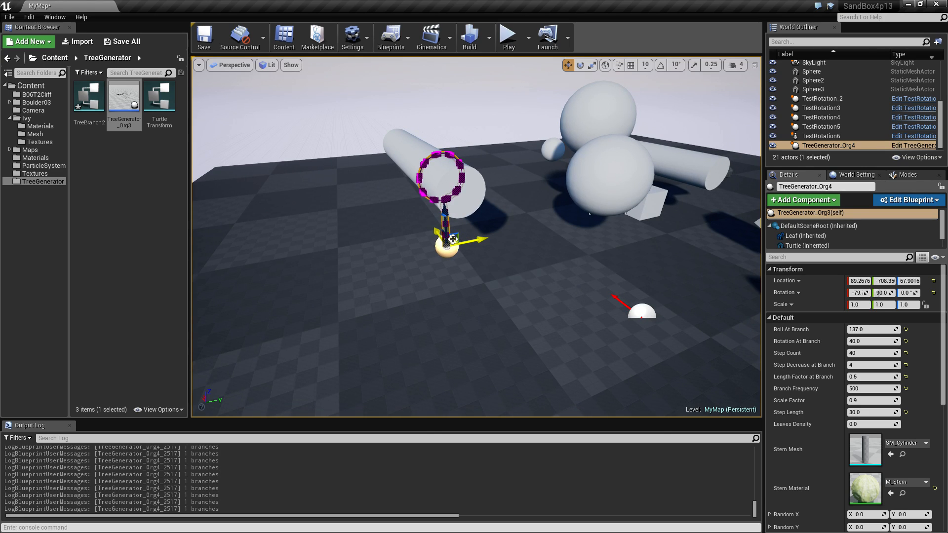
{"action": "left_click_drag", "start_coordinate": [448, 239], "coordinate": [581, 248]}
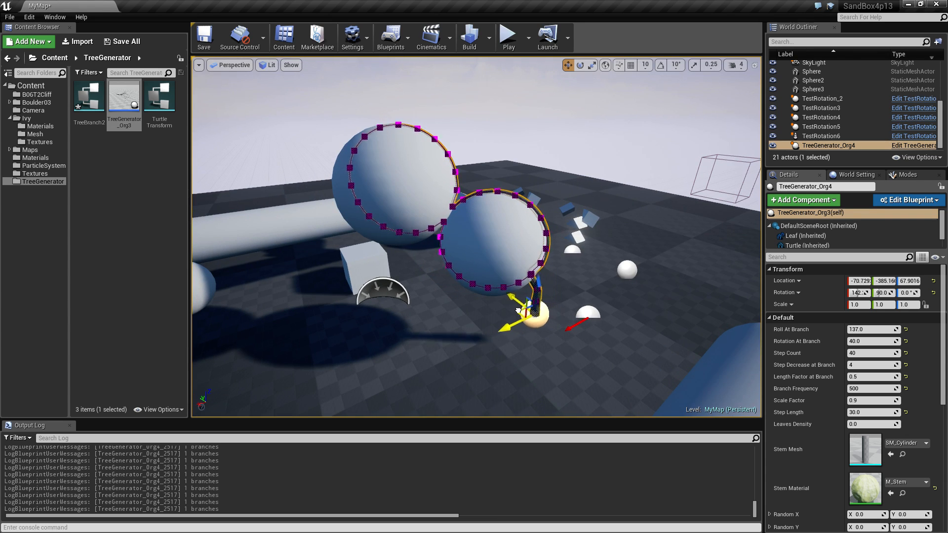
Nudge TreeGenerator_Org4 under the spheres and set its Step Length to 20.0.
{"action": "left_click_drag", "start_coordinate": [529, 312], "coordinate": [511, 308]}
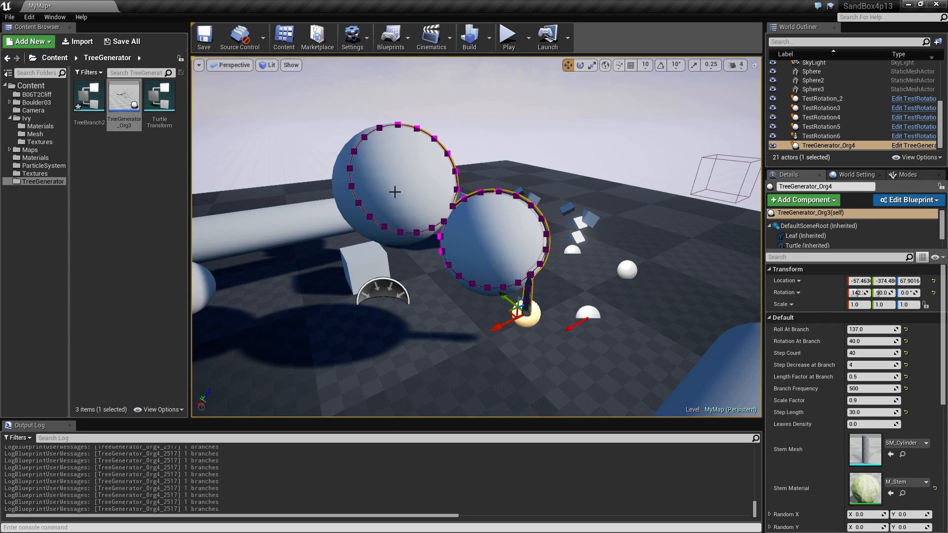
{"action": "left_click", "coordinate": [394, 181]}
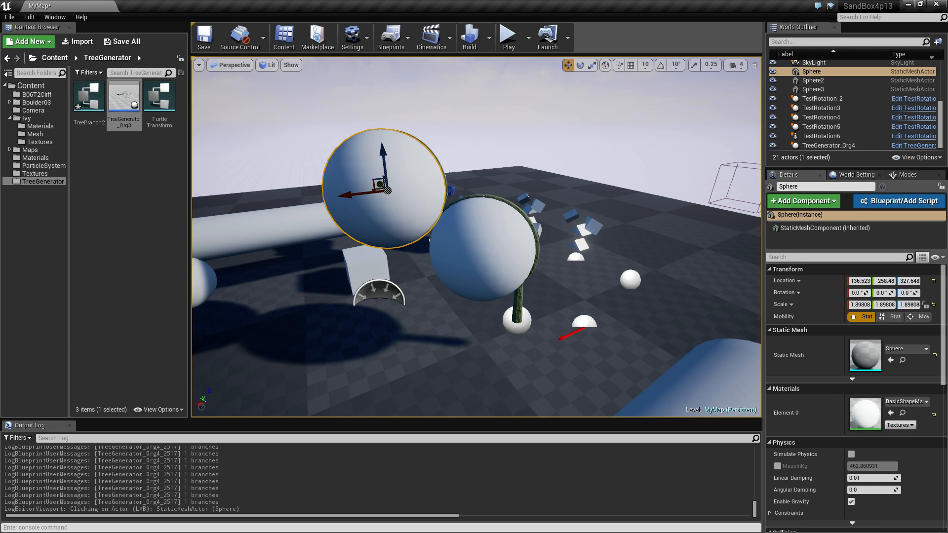
{"action": "left_click", "coordinate": [509, 318]}
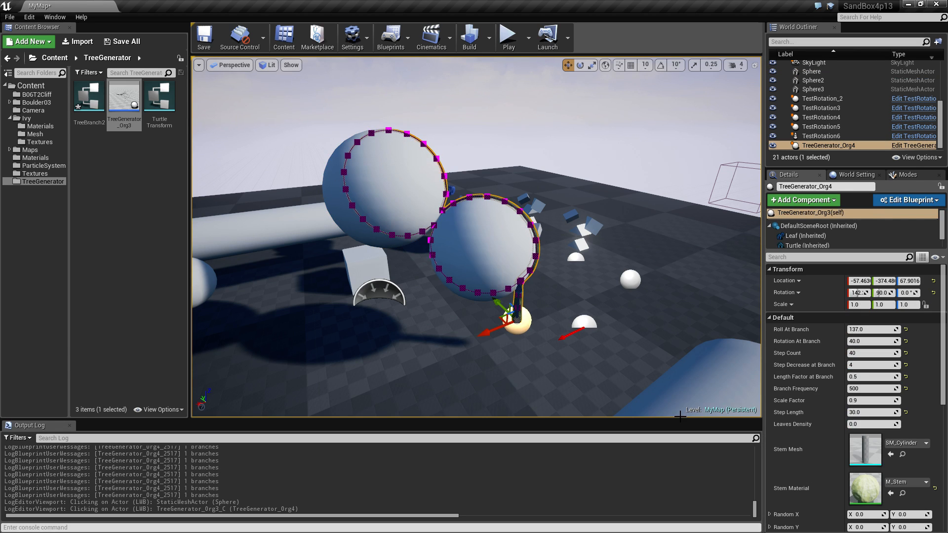
{"action": "left_click", "coordinate": [873, 412]}
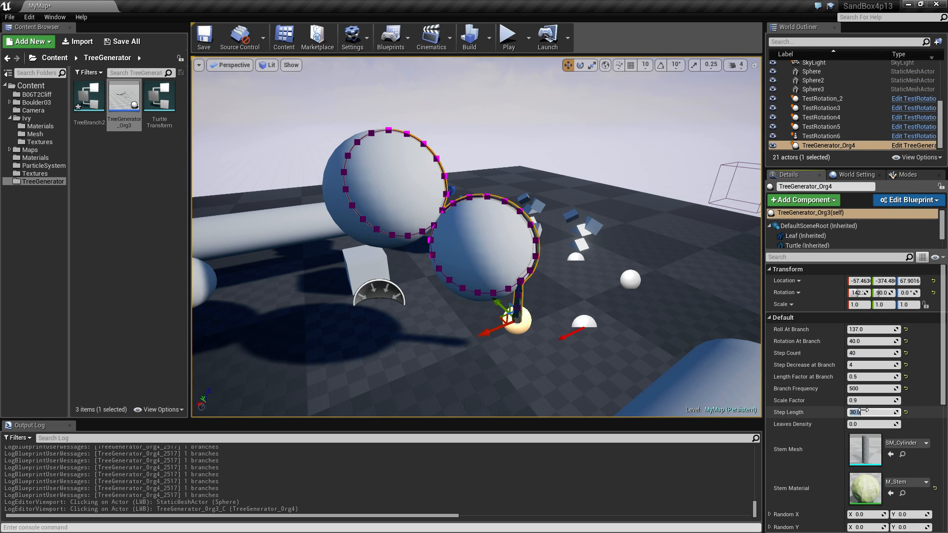
{"action": "type", "text": "20.0"}
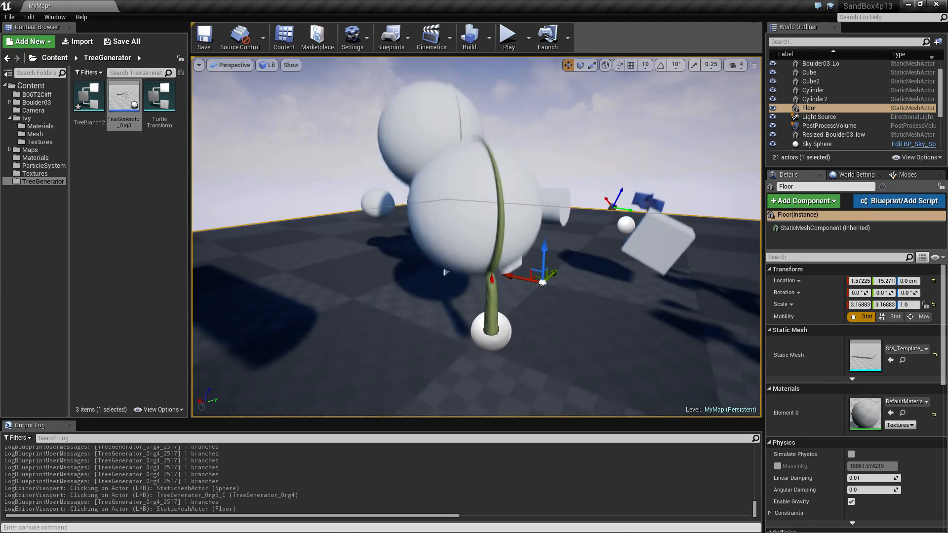
Rotate TreeGenerator_Org4 with the gizmo and scroll Details down toward Random X.
{"action": "left_click", "coordinate": [490, 278]}
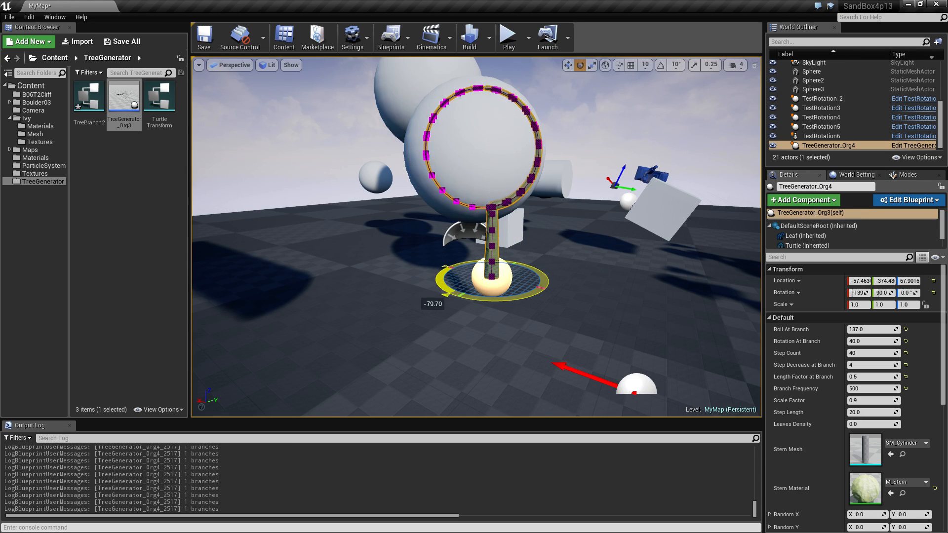
{"action": "left_click_drag", "start_coordinate": [445, 269], "coordinate": [456, 263]}
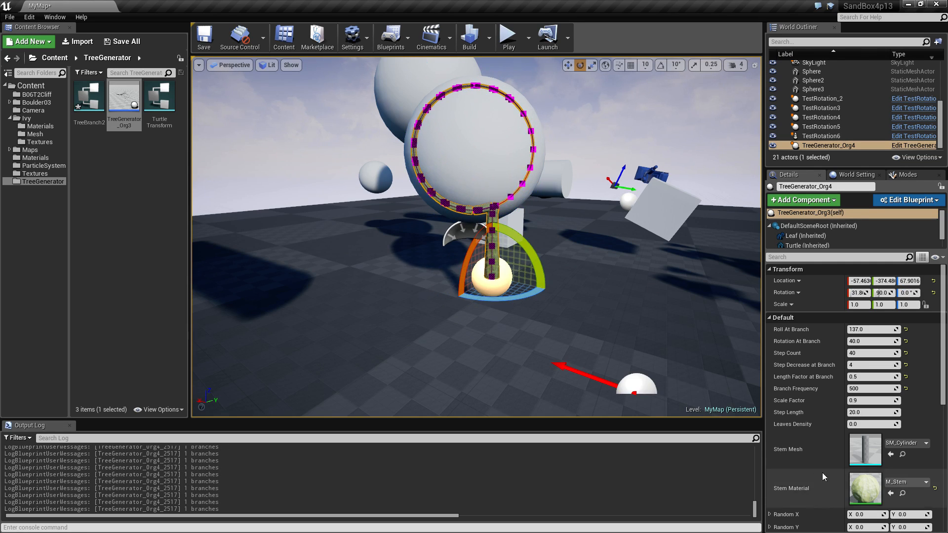
{"action": "scroll", "scroll_direction": "down", "scroll_amount": 3}
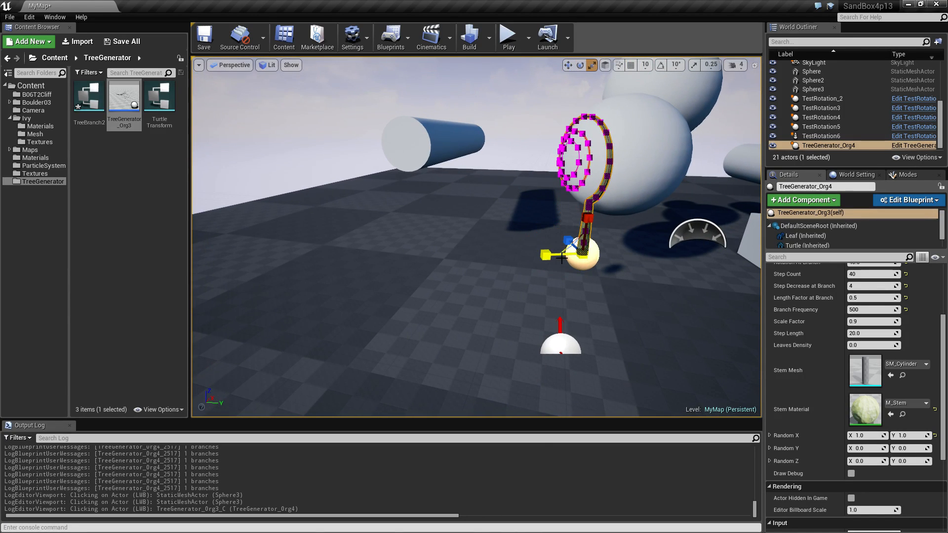
{"action": "left_click", "coordinate": [567, 65]}
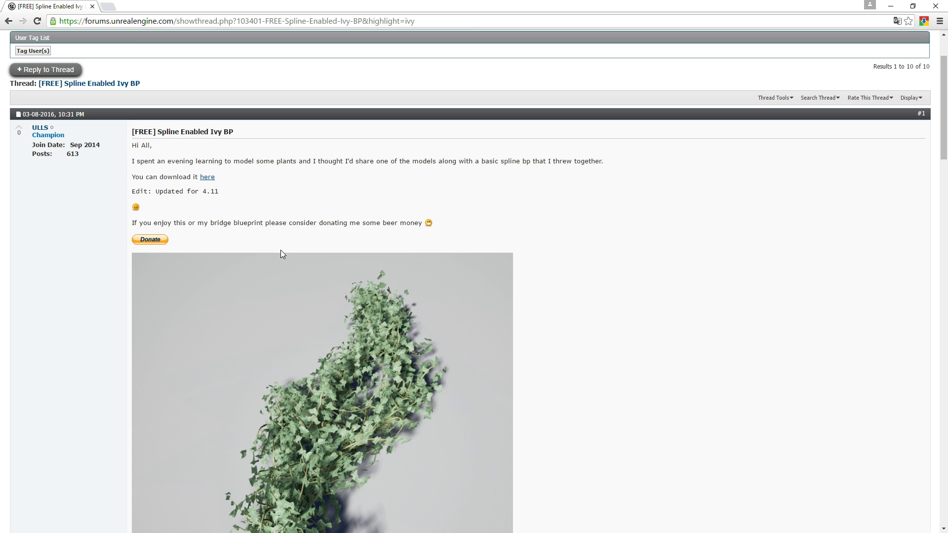
Scroll down the Spline Enabled Ivy BP thread to view the ivy picture.
{"action": "scroll", "scroll_direction": "down", "scroll_amount": 3}
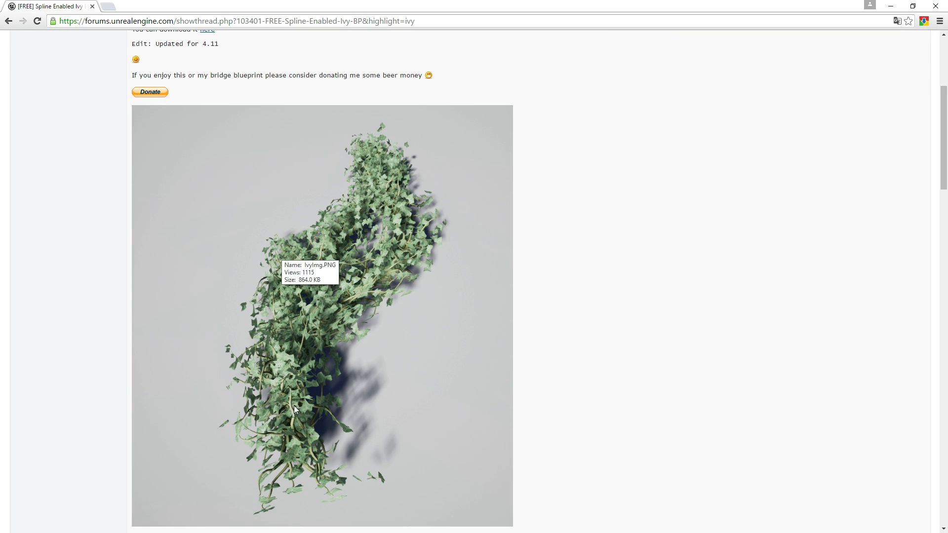
{"action": "mouse_move", "coordinate": [280, 390]}
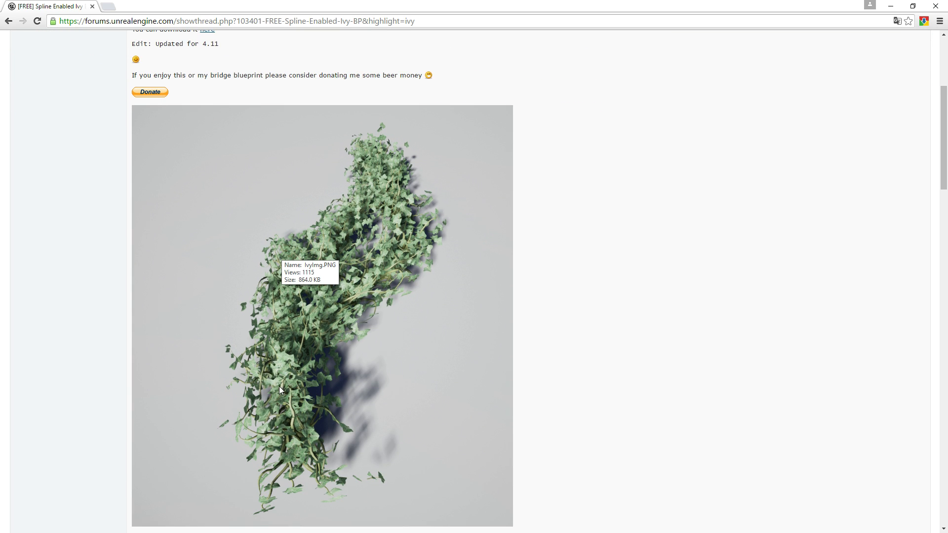
{"action": "scroll", "scroll_direction": "down", "scroll_amount": 3}
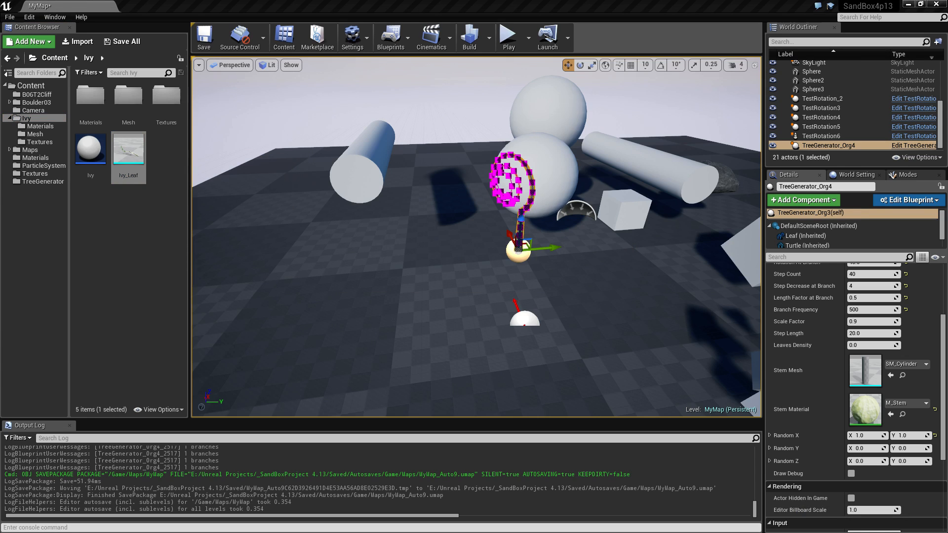
{"action": "double_click", "coordinate": [128, 149]}
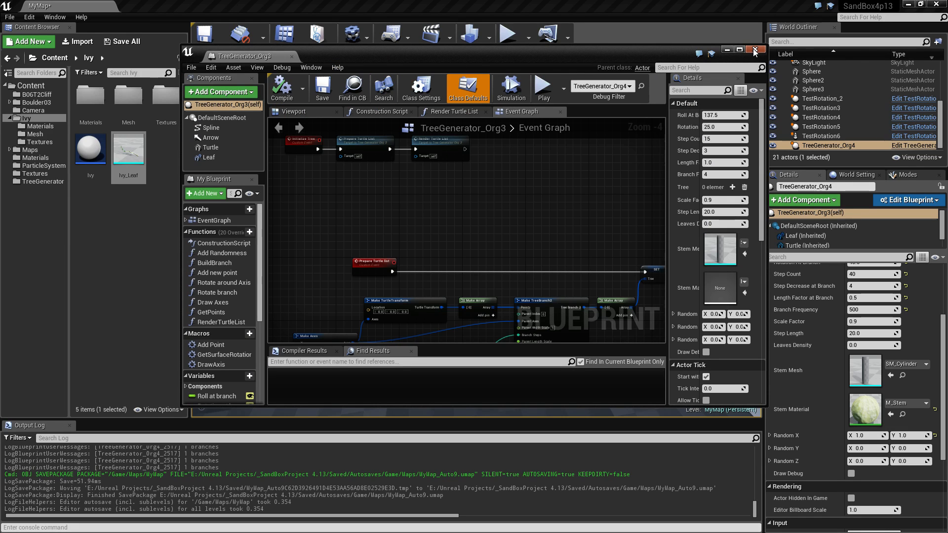
{"action": "left_click", "coordinate": [755, 49]}
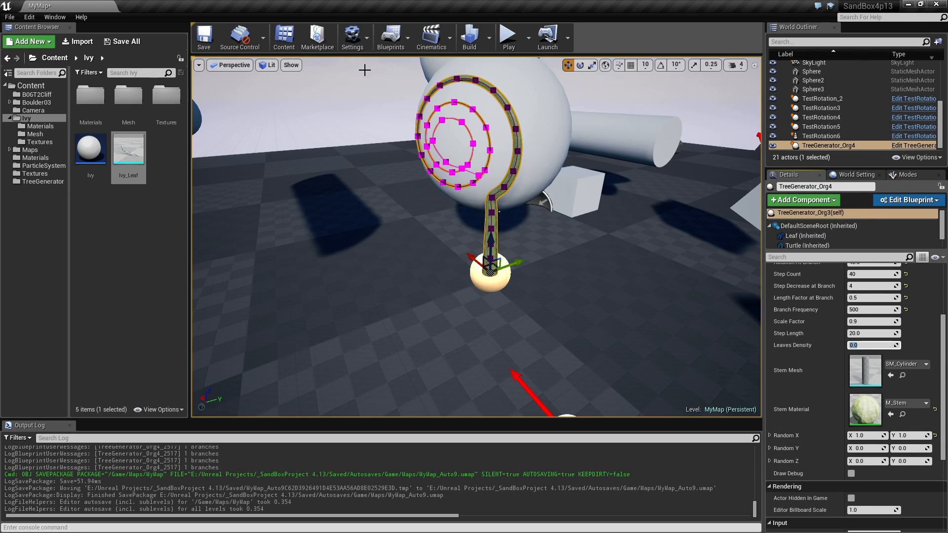
Try Leaves Density values 1.0, 0 and 0.4 to preview leaves on the stem.
{"action": "type", "text": "1.0"}
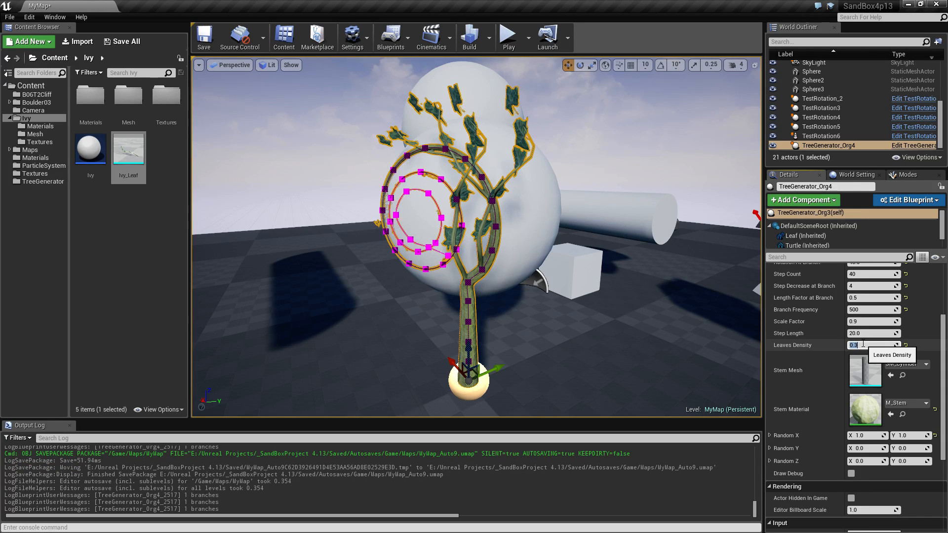
{"action": "type", "text": "0"}
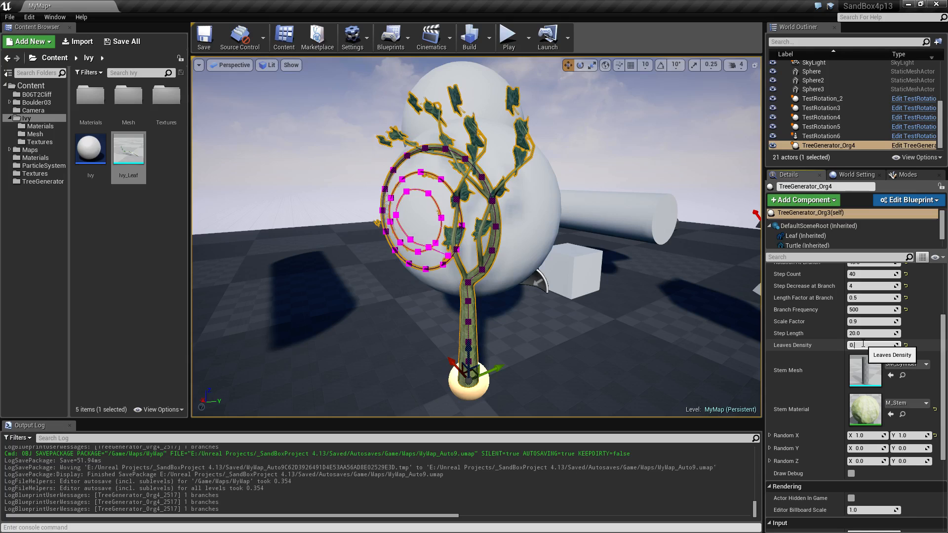
{"action": "type", "text": "0.4"}
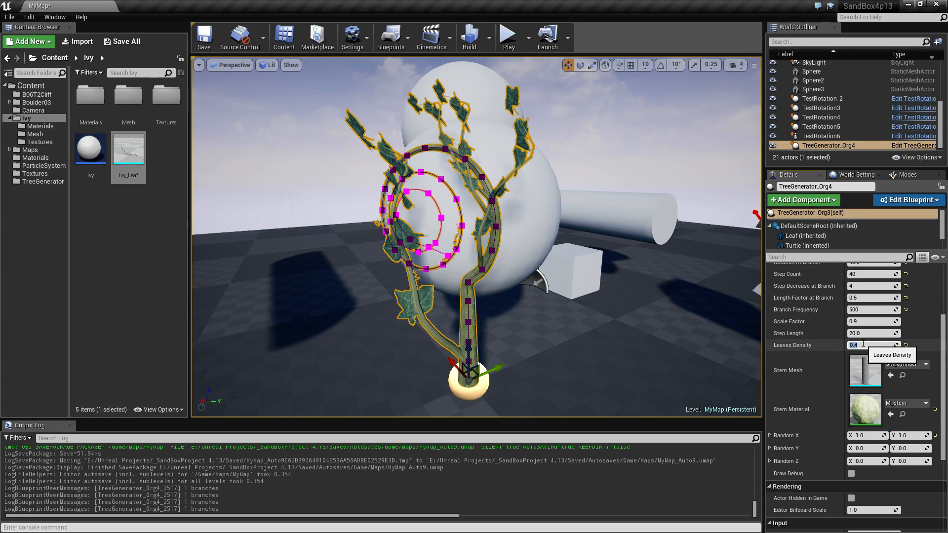
{"action": "type", "text": "0"}
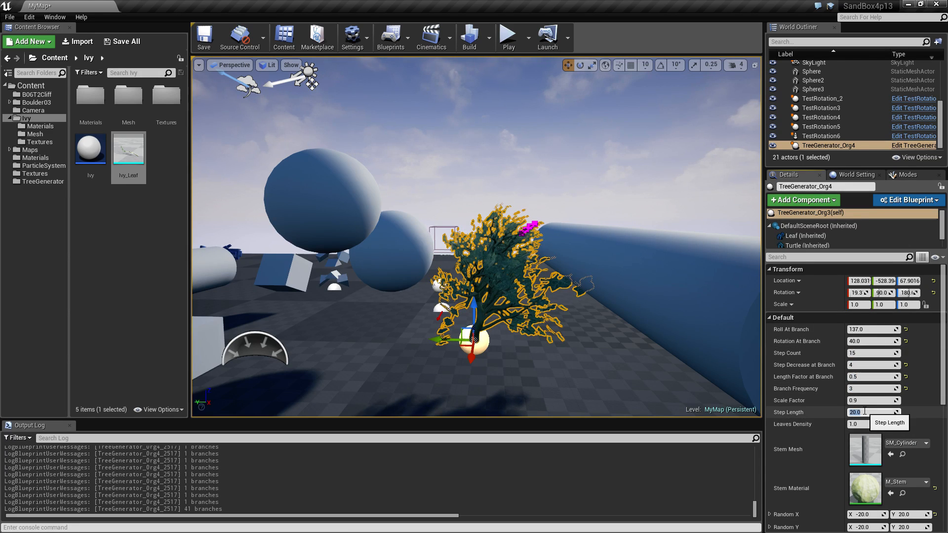
Set TreeGenerator_Org4's Step Length to 30.0 for taller, longer branches.
{"action": "type", "text": "30.0"}
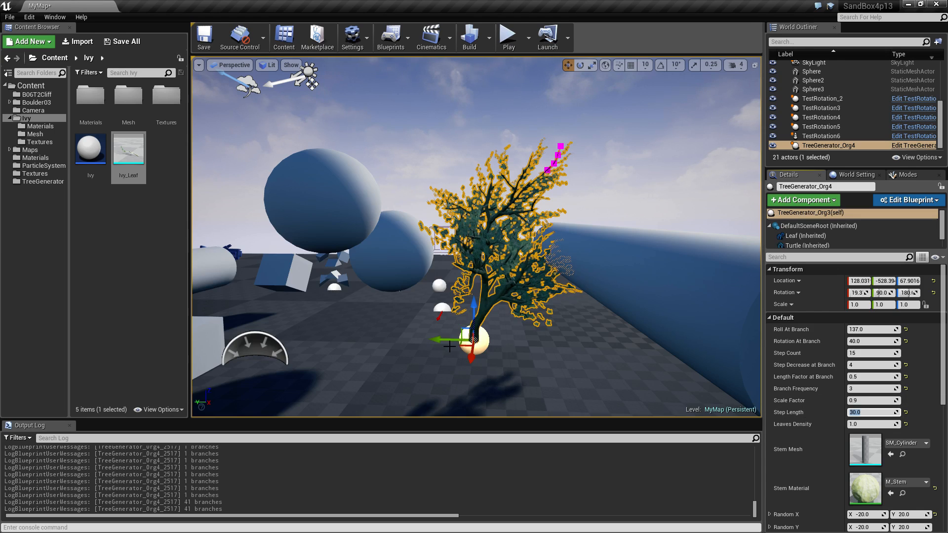